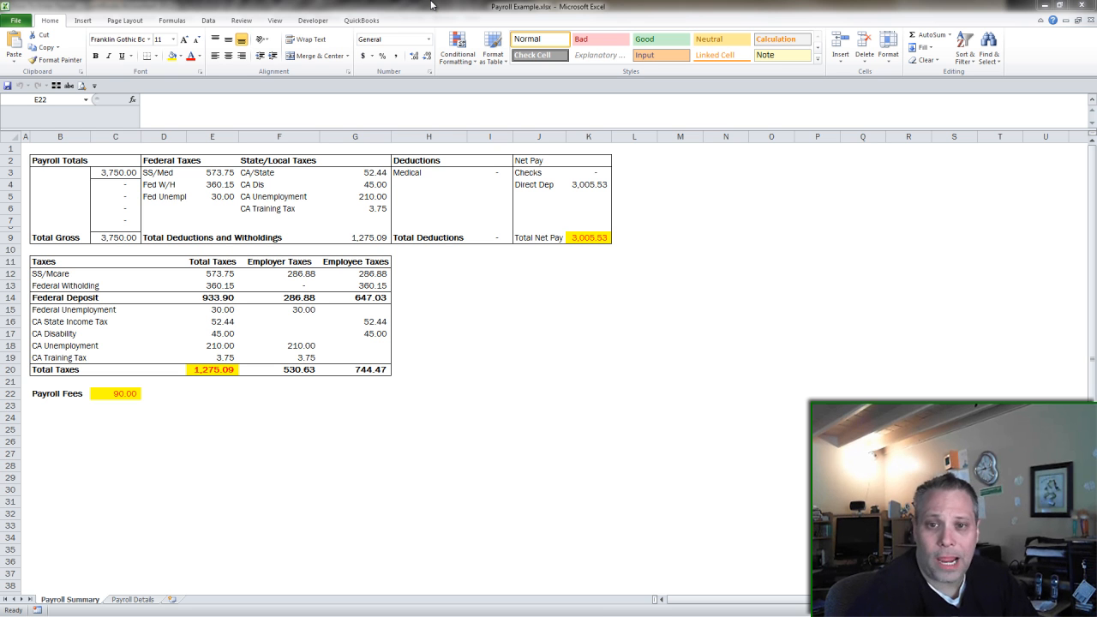
mouse_move(373, 7)
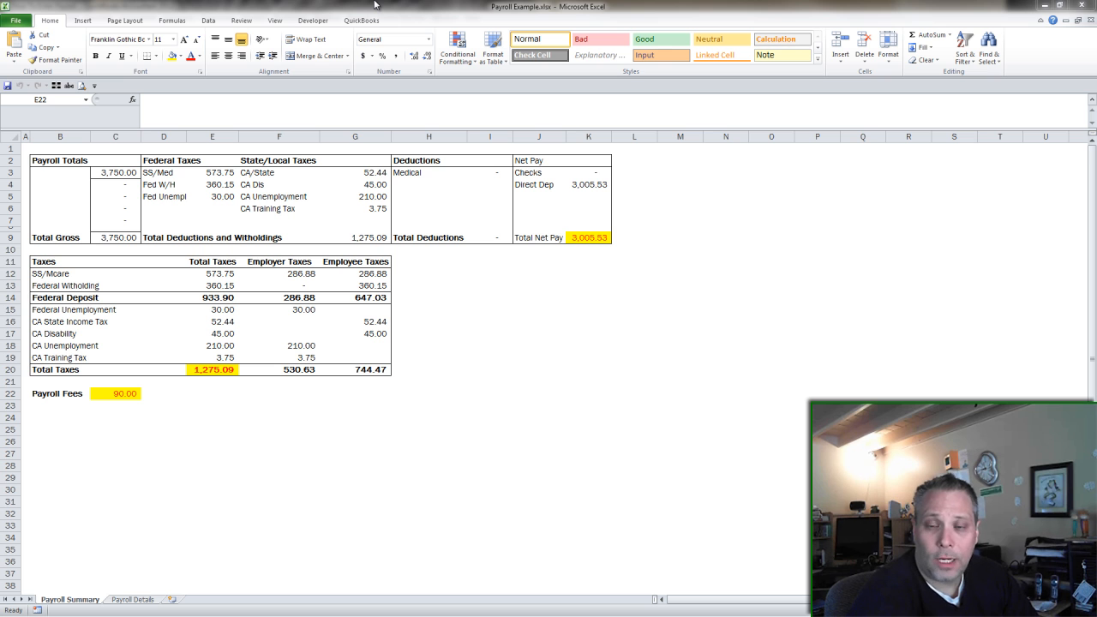
mouse_move(701, 8)
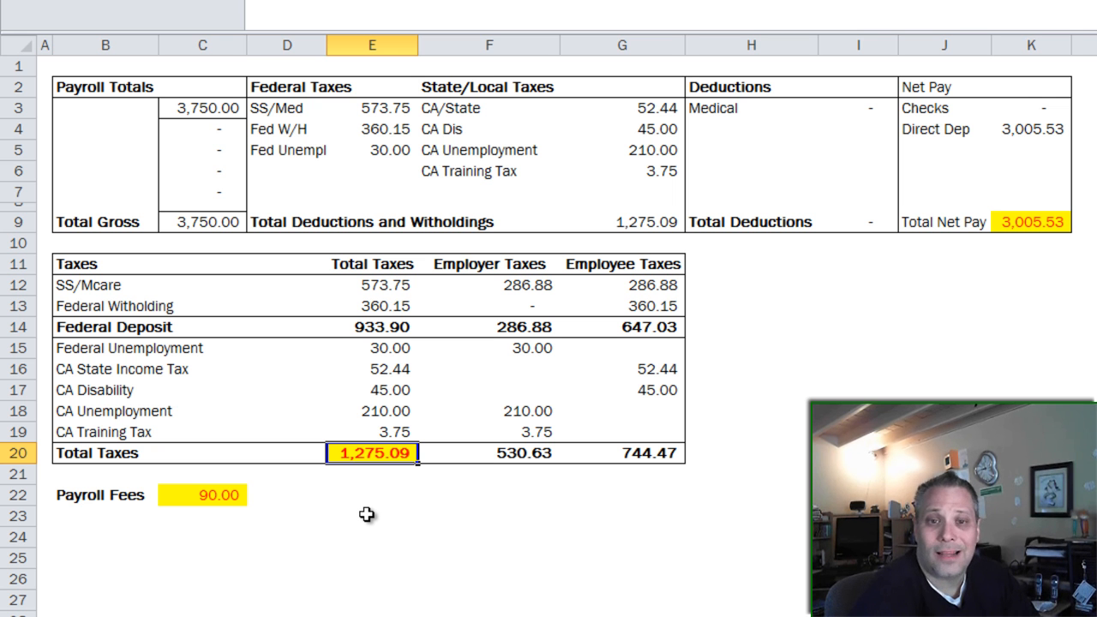
mouse_move(342, 95)
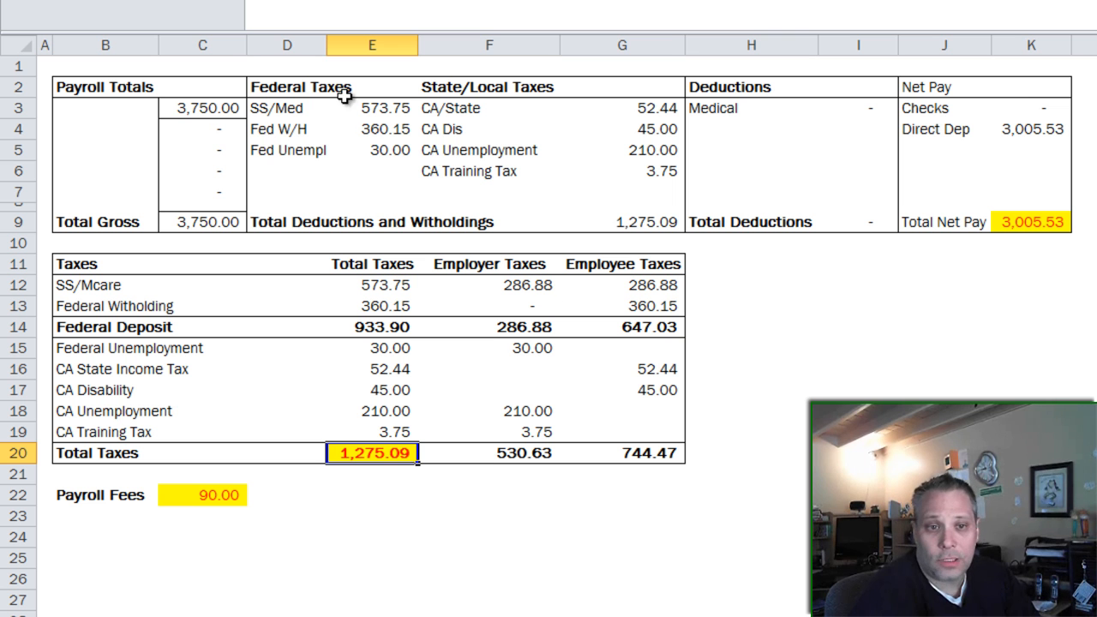
Step: Review the gross pay total, employer taxes 530.63 and employee taxes 744.47, then switch to QuickBooks
click(202, 106)
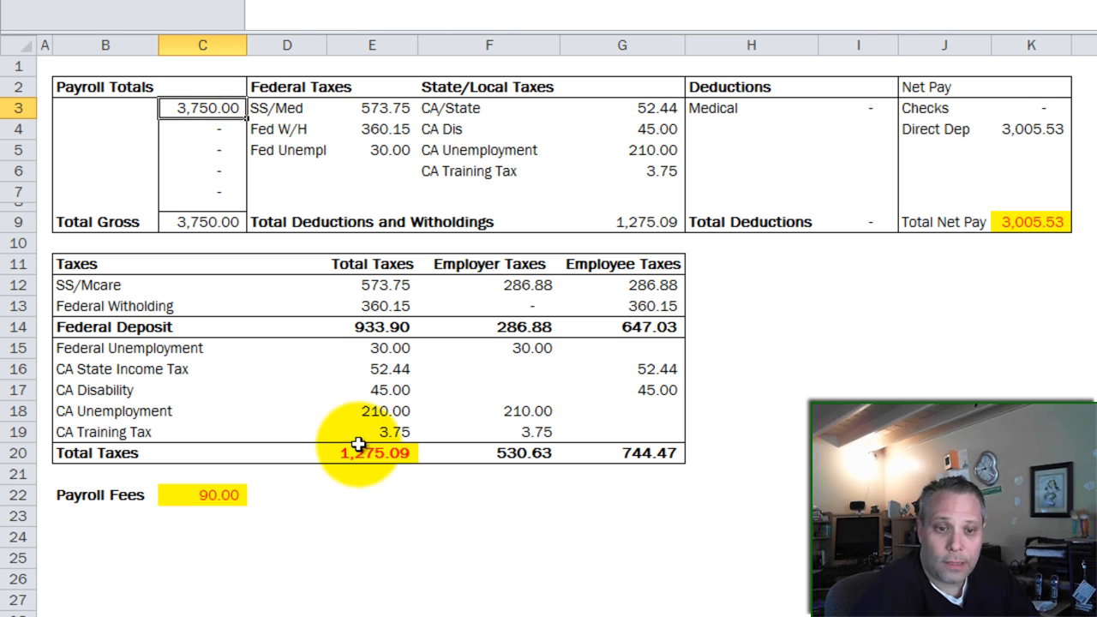
click(488, 44)
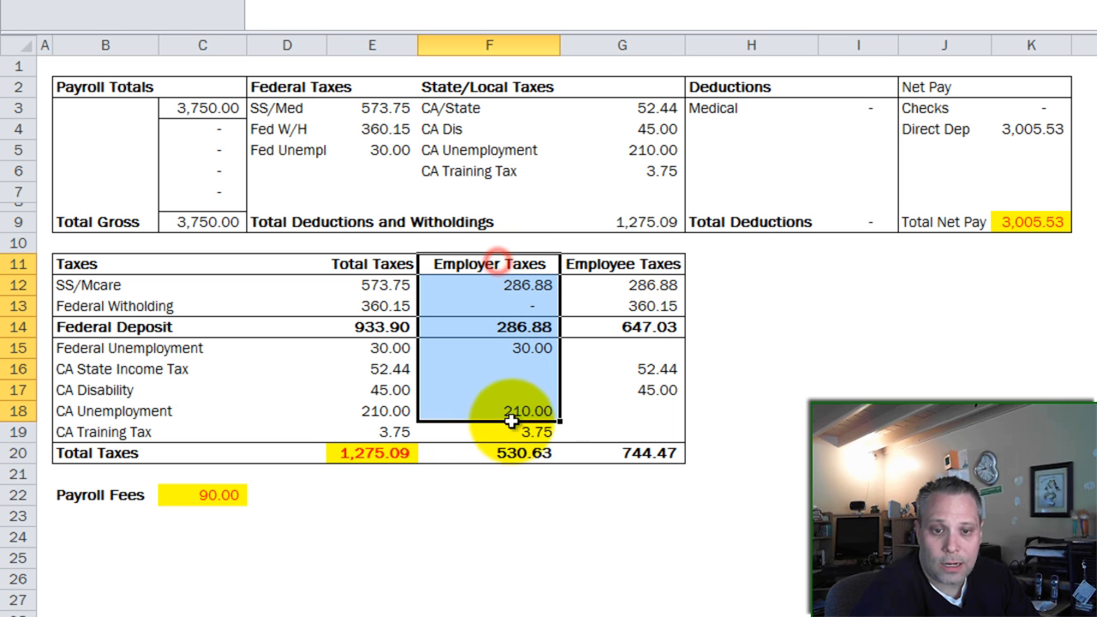
click(488, 452)
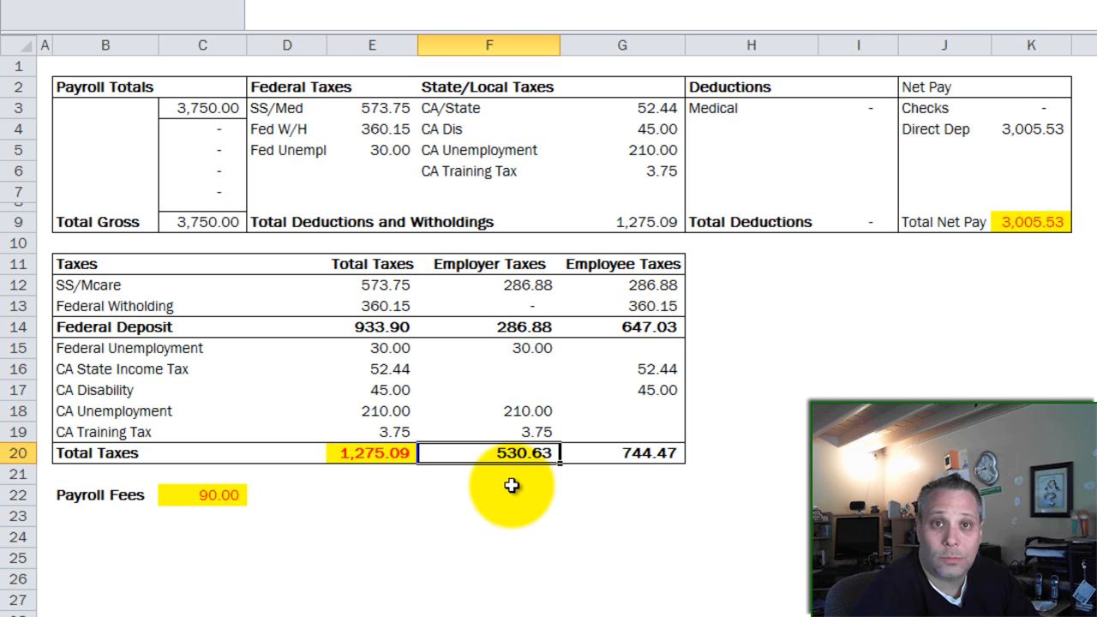
mouse_move(521, 490)
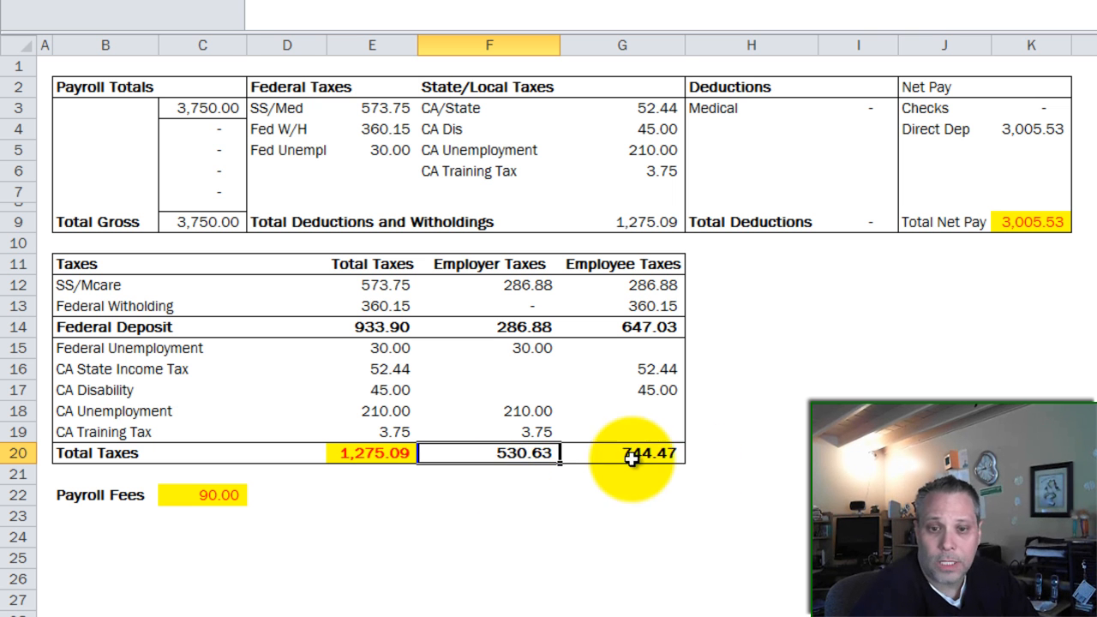
click(620, 452)
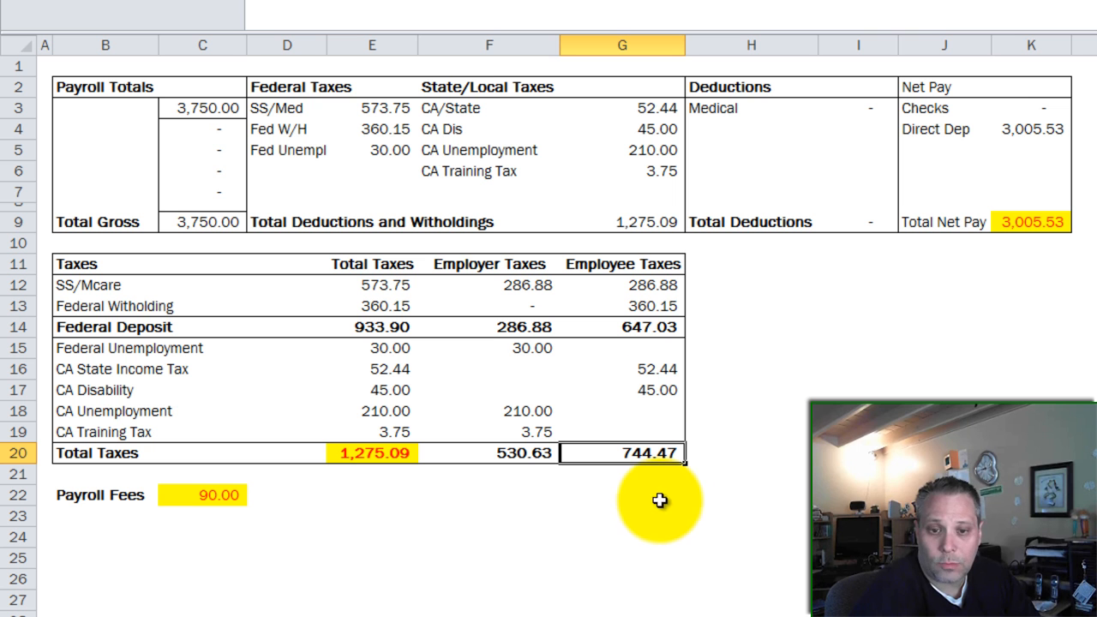
mouse_move(662, 517)
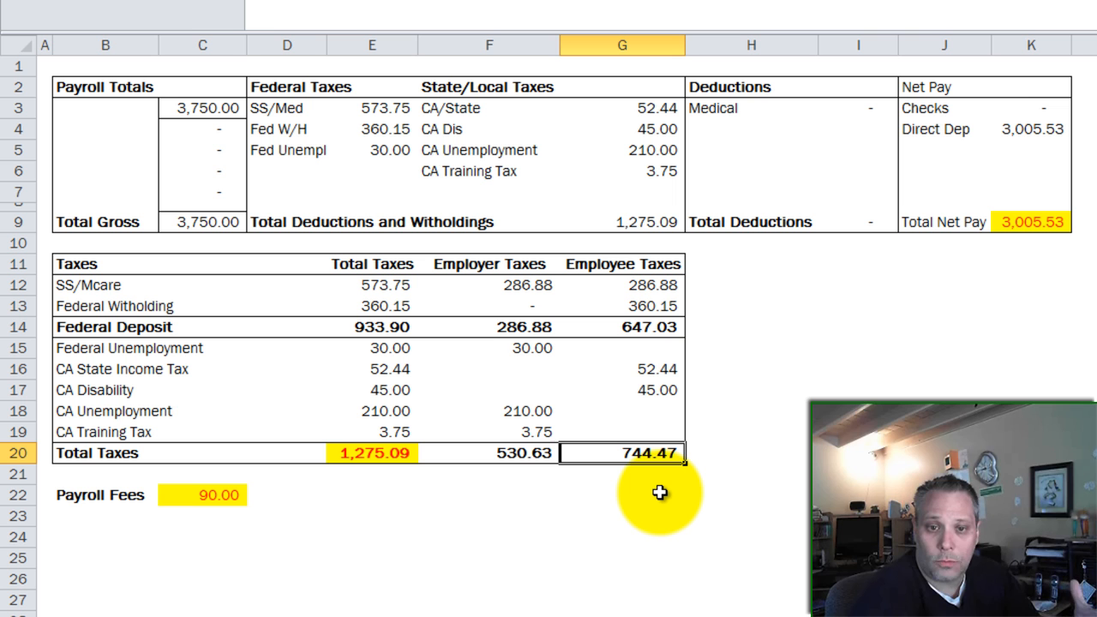
click(620, 473)
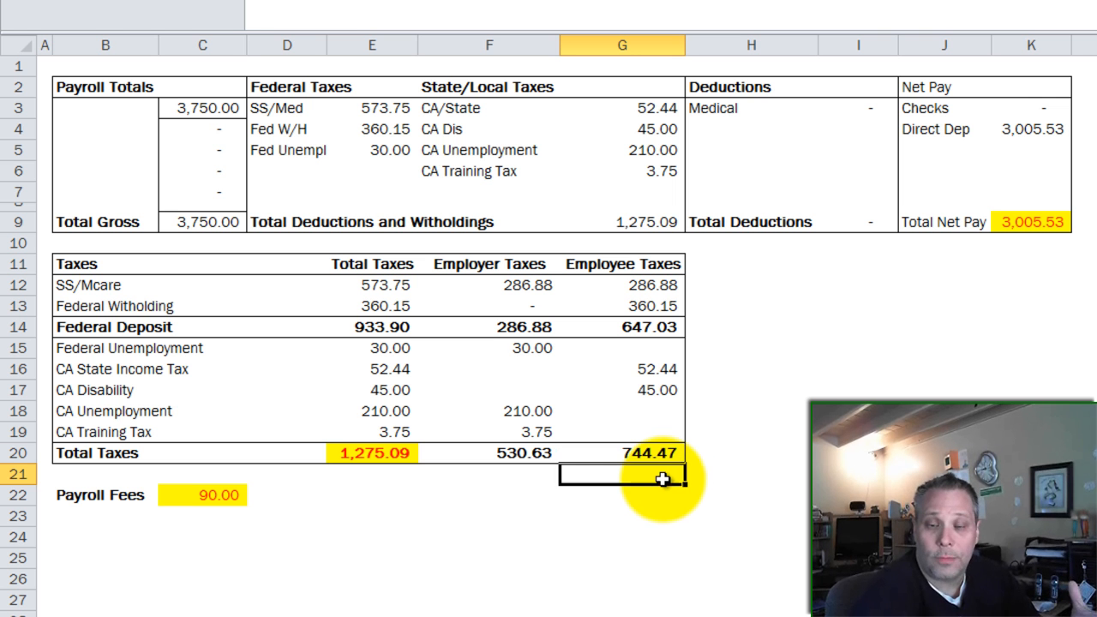
click(488, 493)
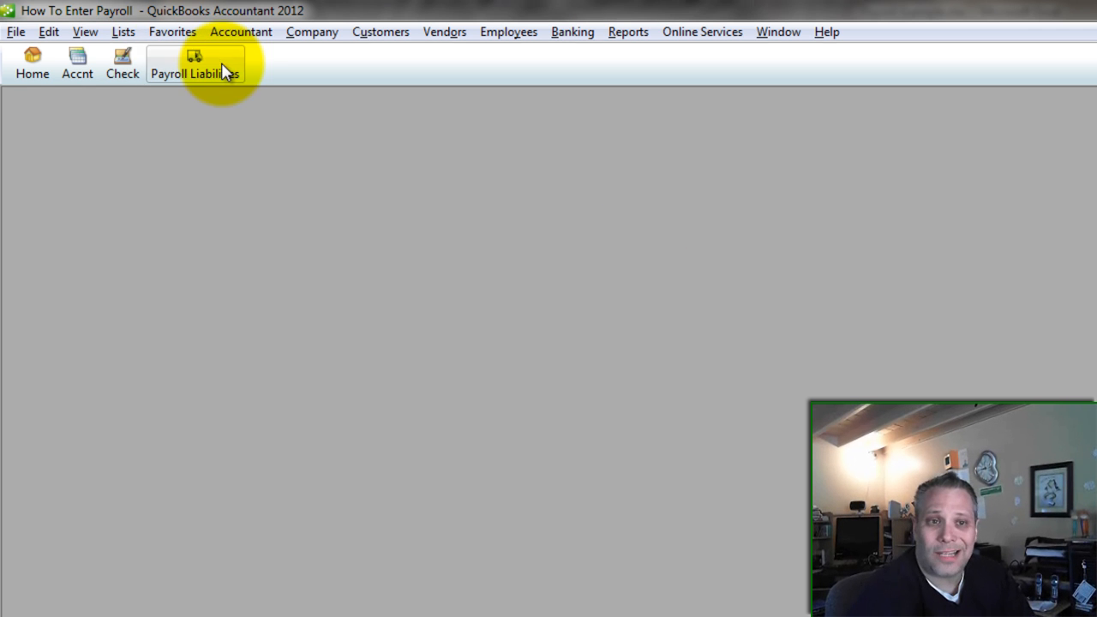
Step: Bring the Payroll Example workbook in Excel back to the front
click(75, 61)
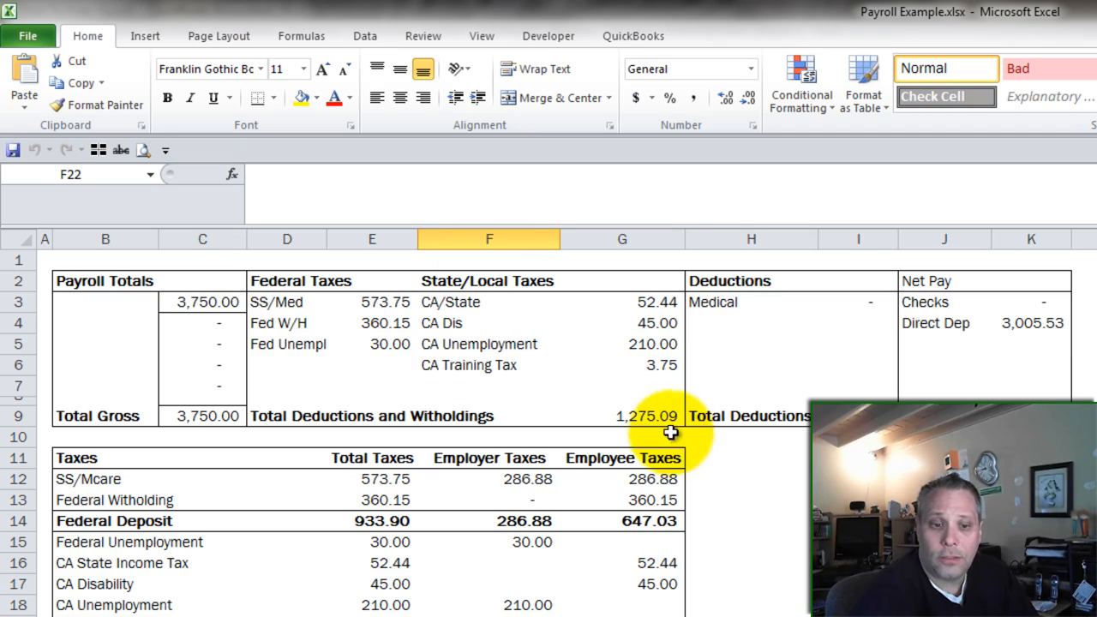
click(69, 600)
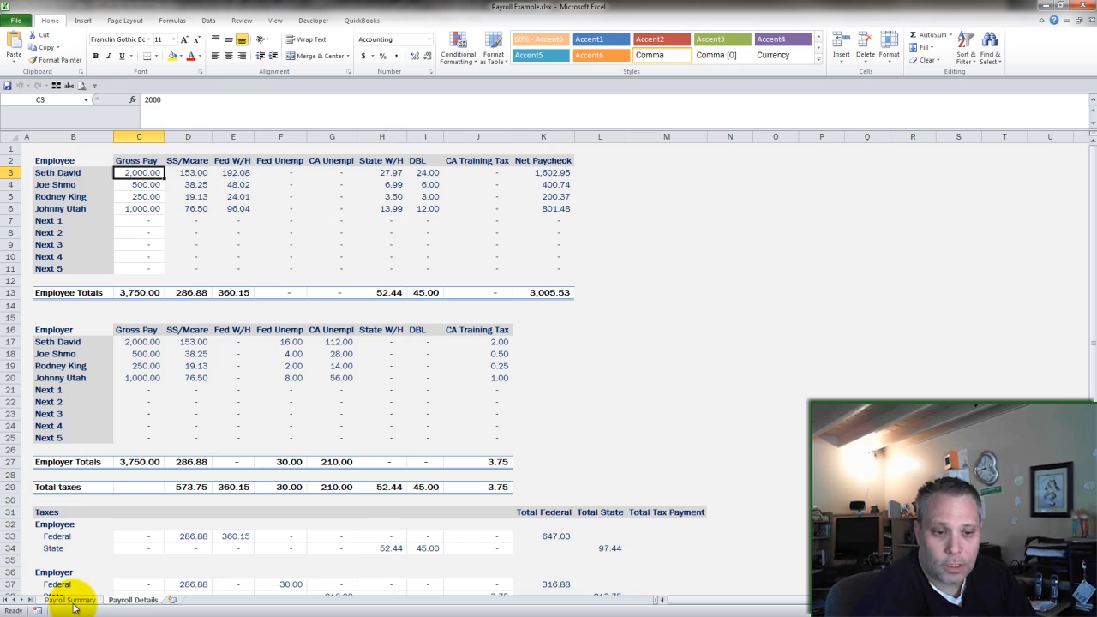
click(68, 599)
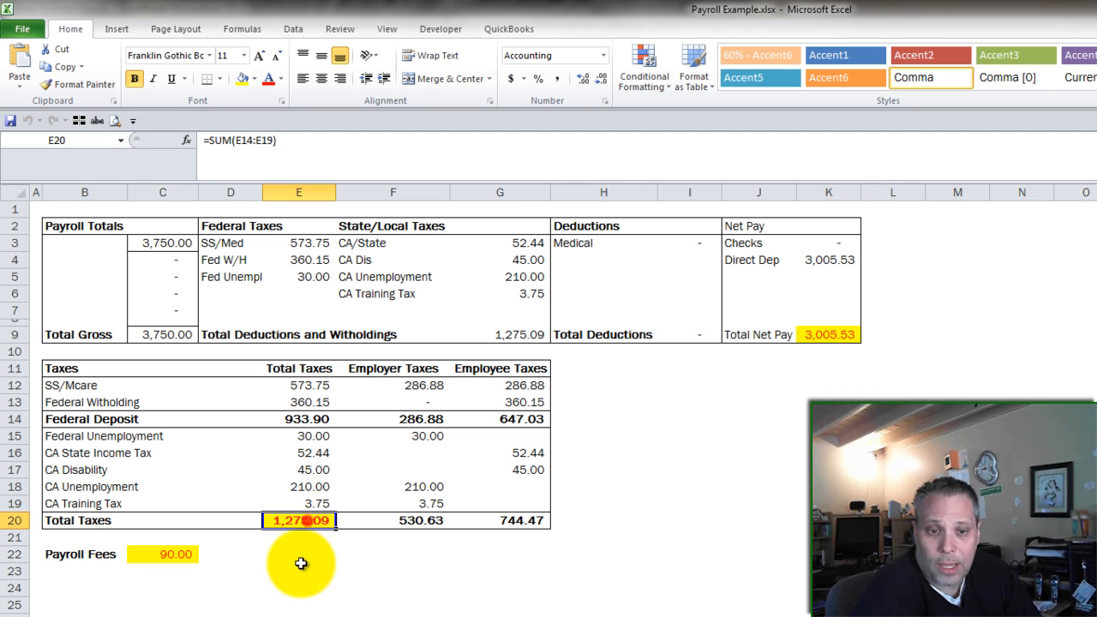
click(162, 554)
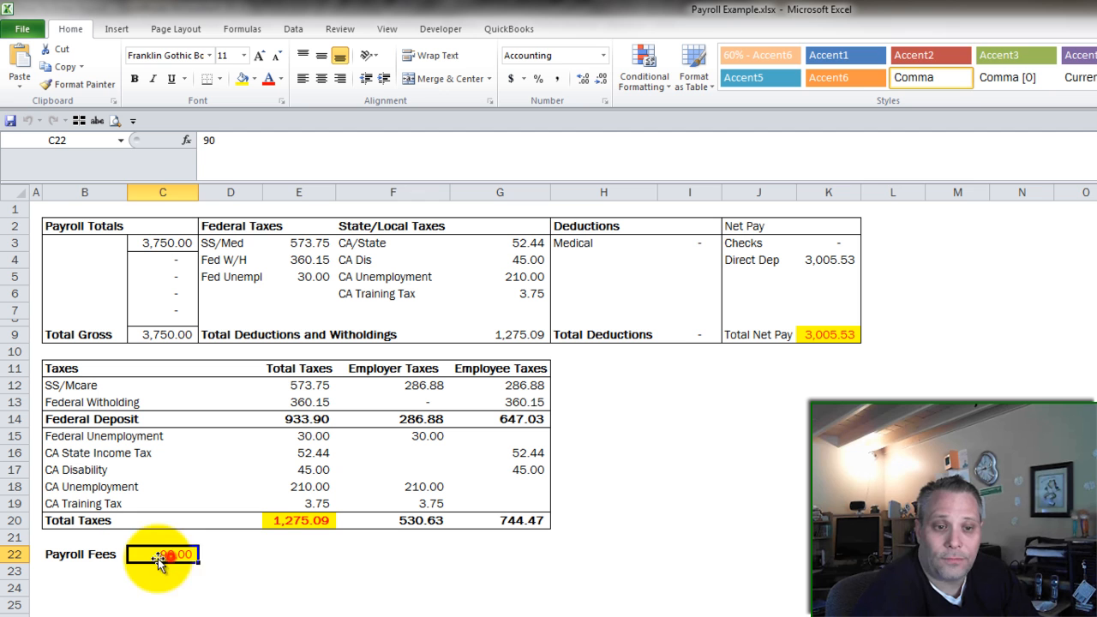
click(298, 553)
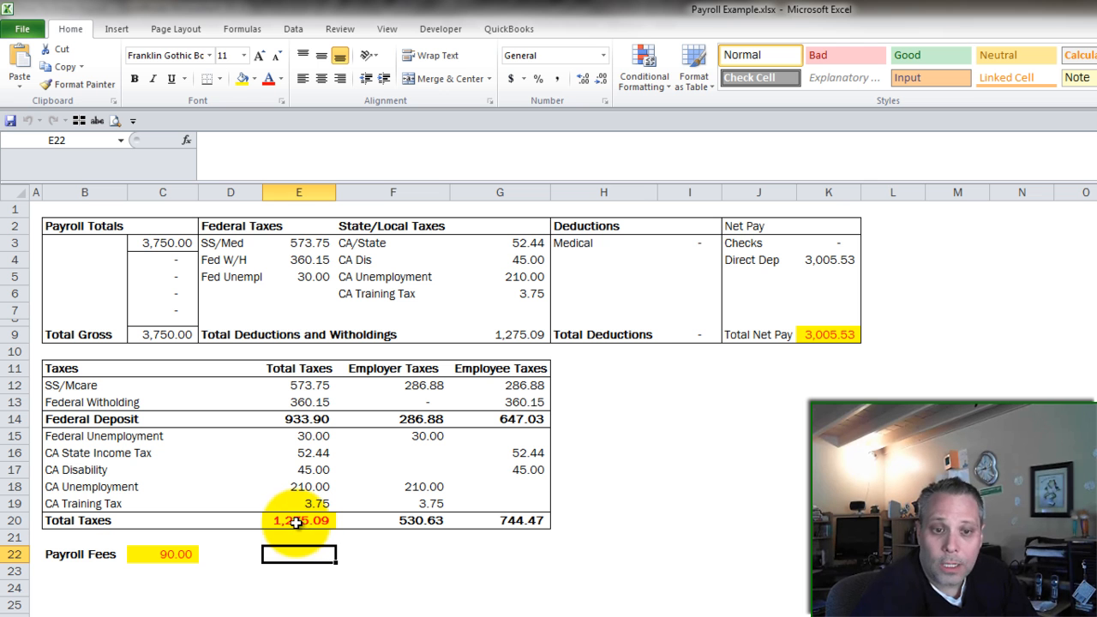
Step: Start a Bank check dated 03/02/2012 payable to Payroll for the 3,005.53 net pay
click(827, 369)
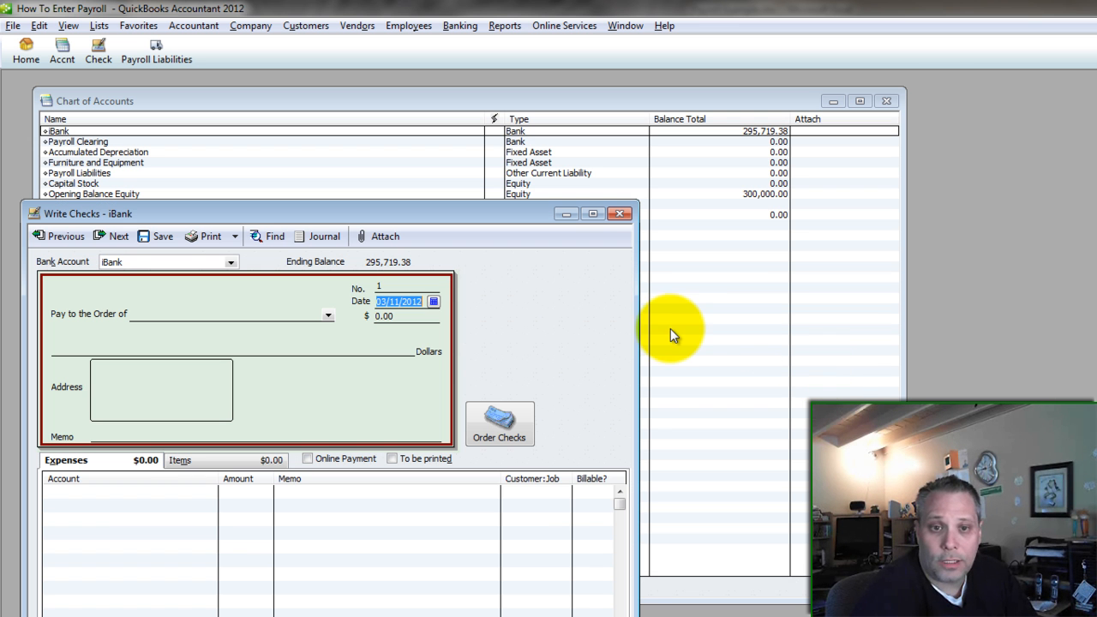
click(394, 288)
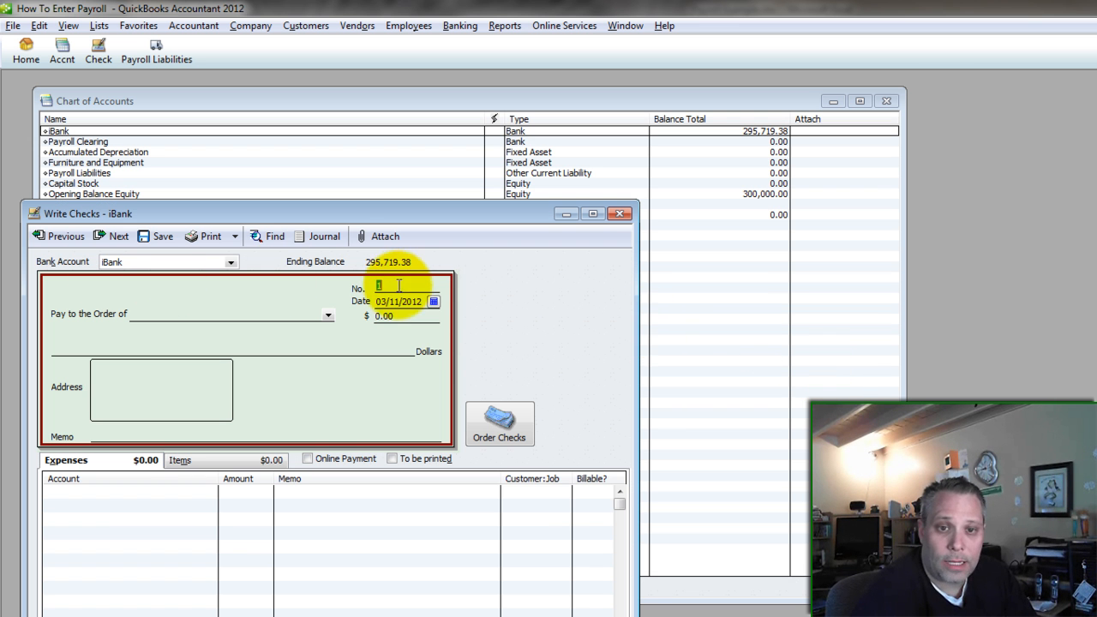
click(434, 302)
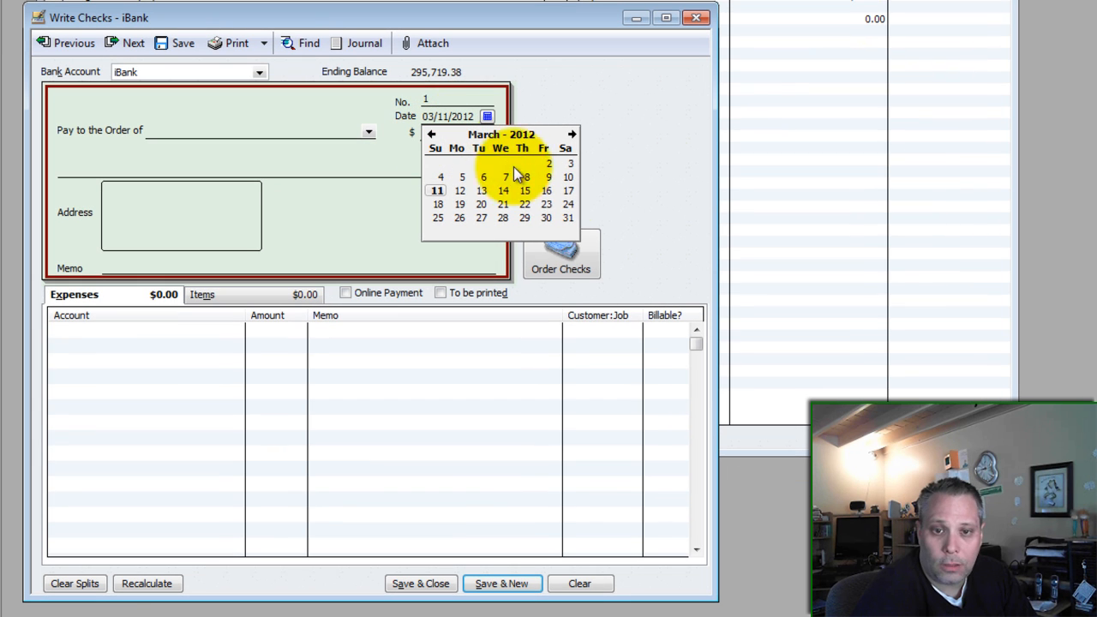
click(548, 162)
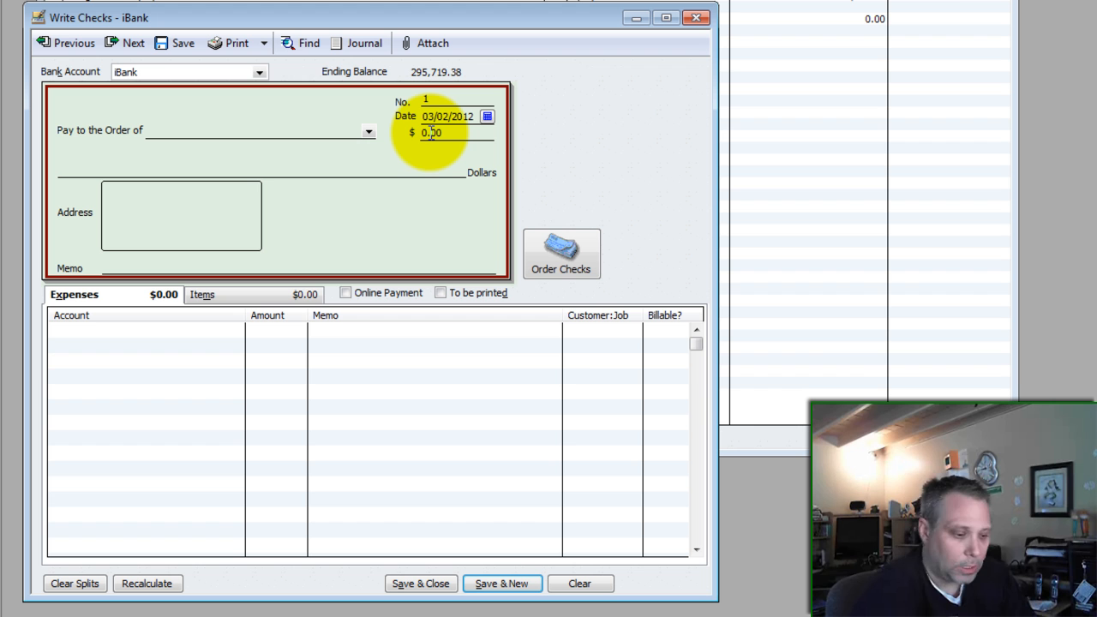
text(Payroll)
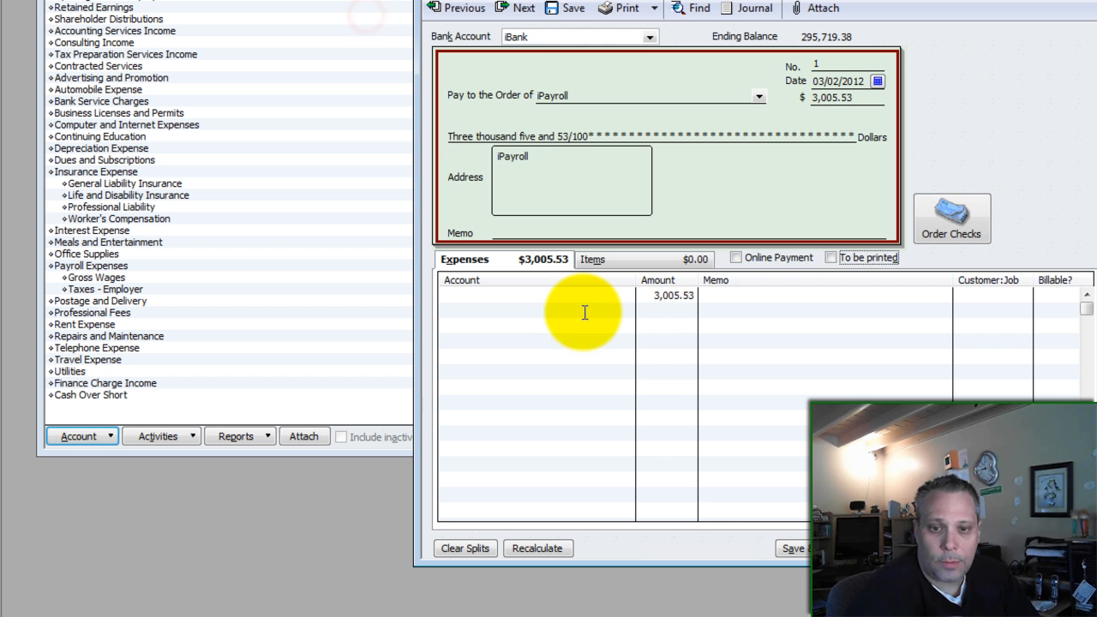
Step: Split the check into Payroll Expenses:Gross Wages 3,750.00 and Payroll Liabilities -744.47
click(535, 295)
text(Pay)
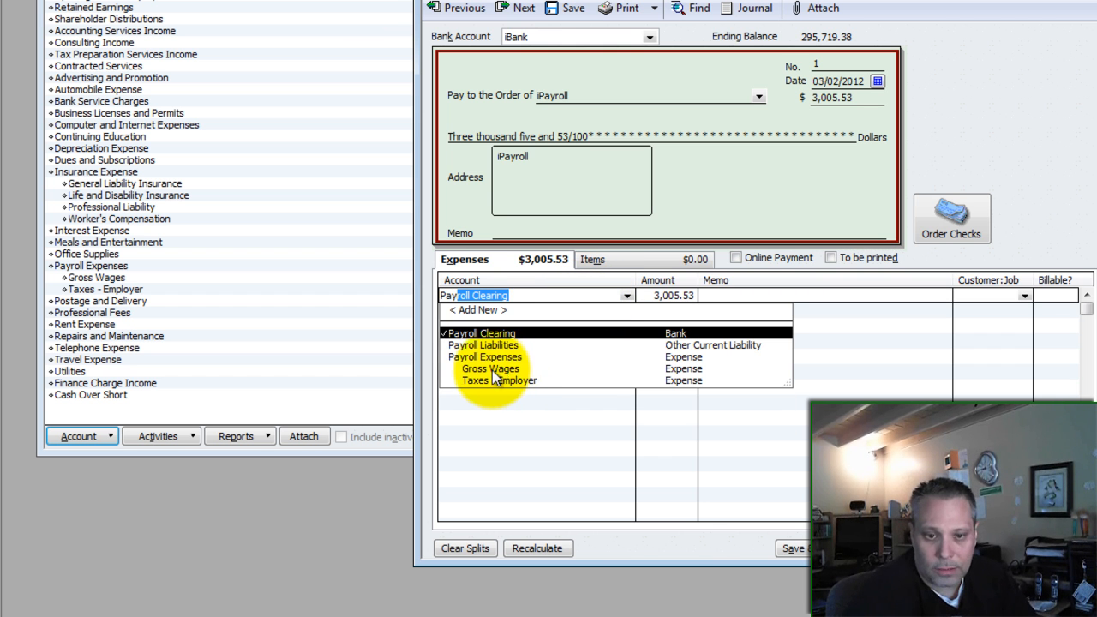
click(490, 368)
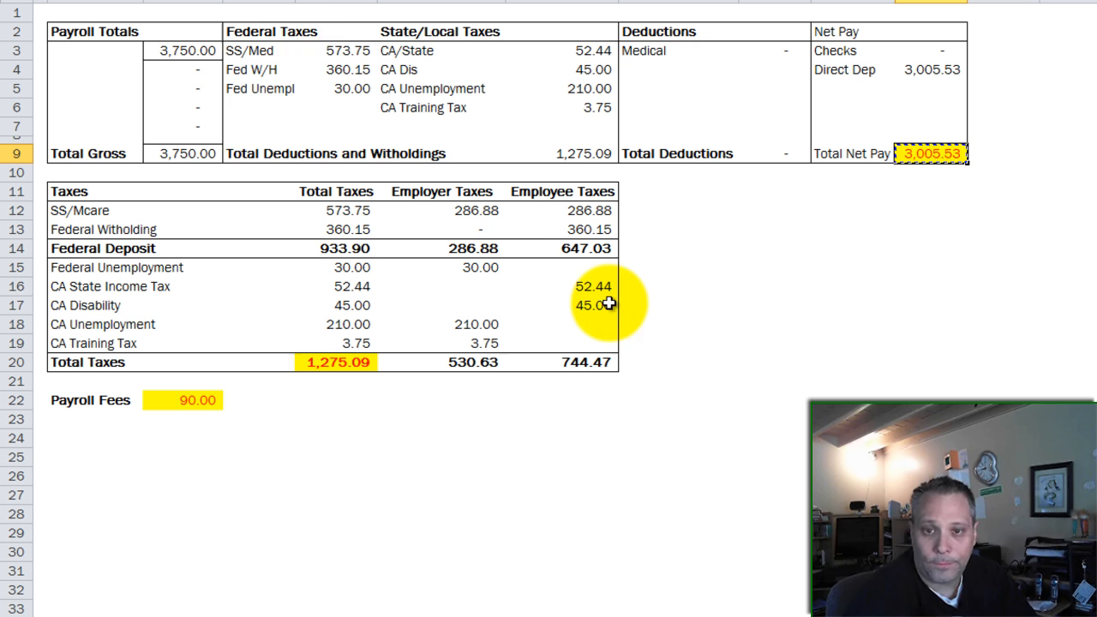
click(182, 52)
text(Pay)
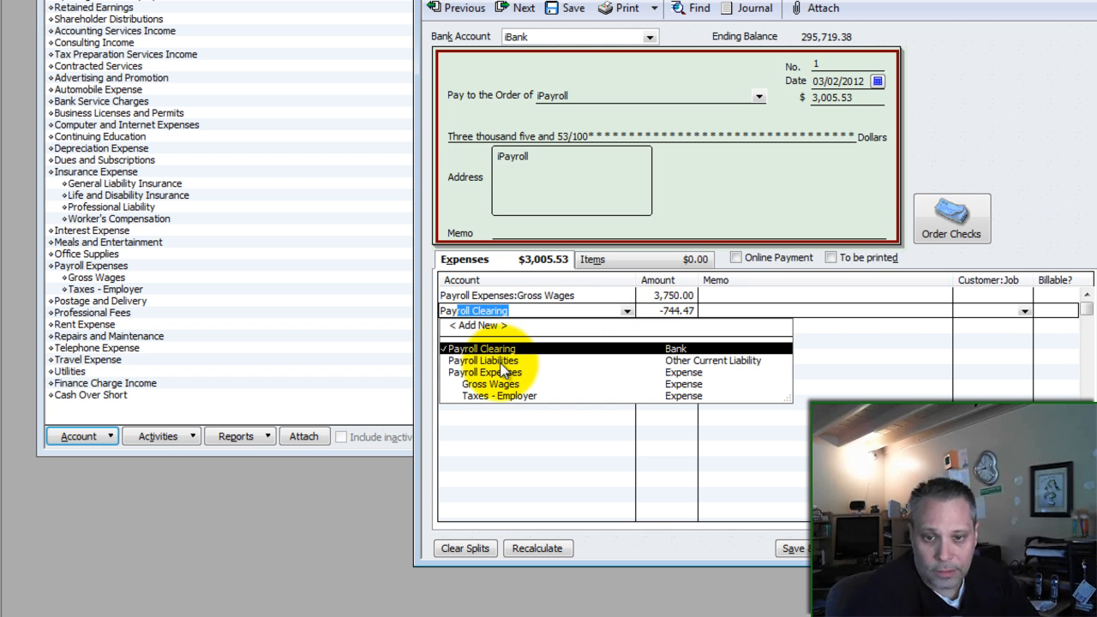
click(483, 360)
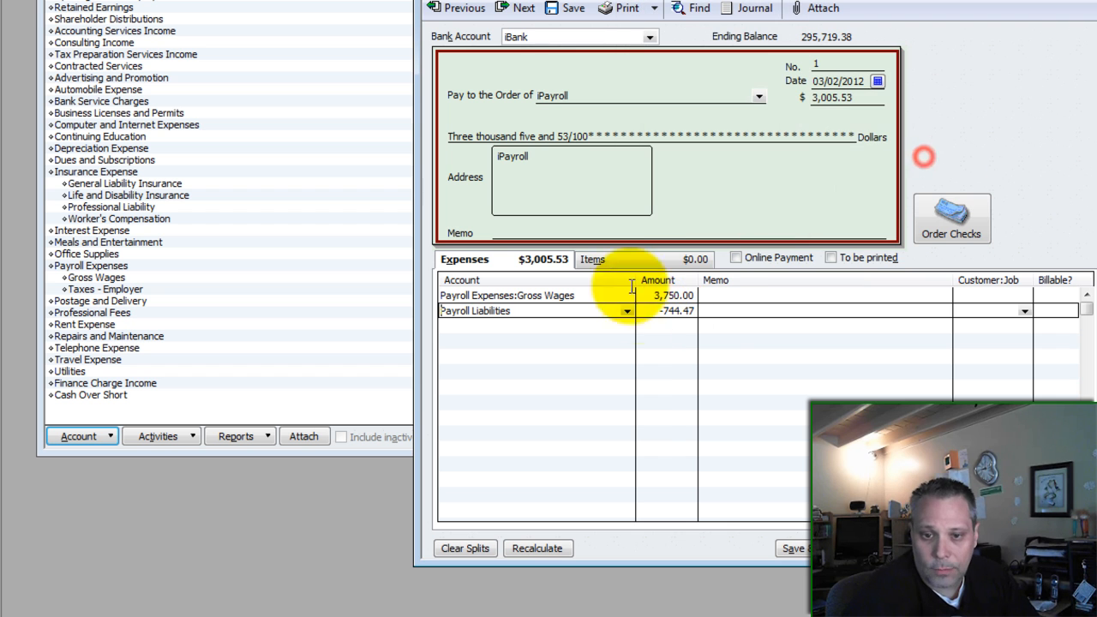
click(658, 295)
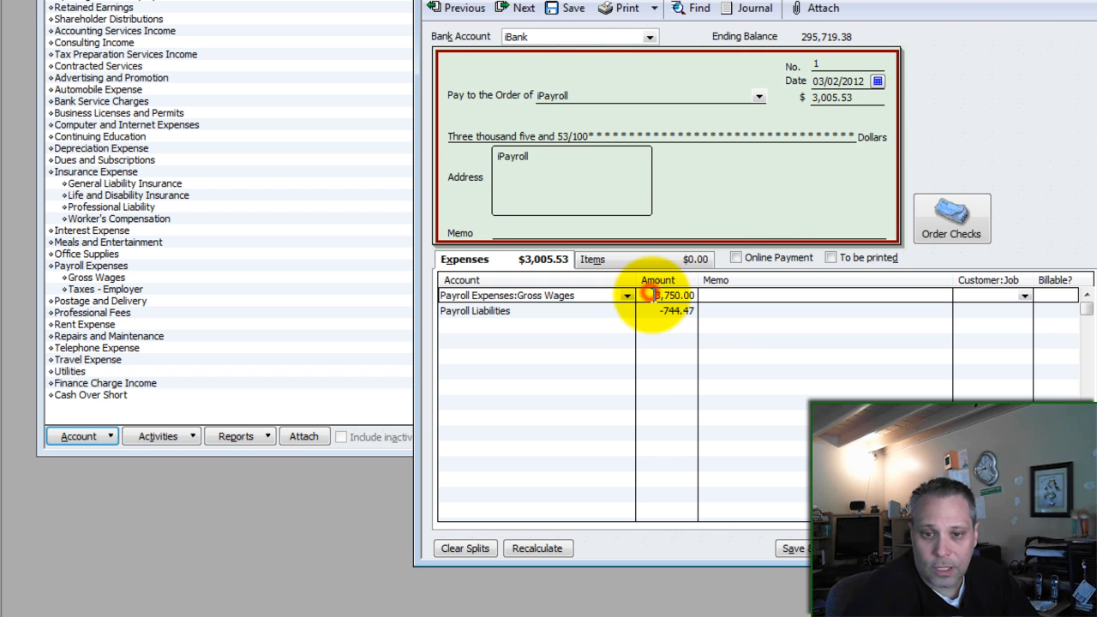
click(677, 310)
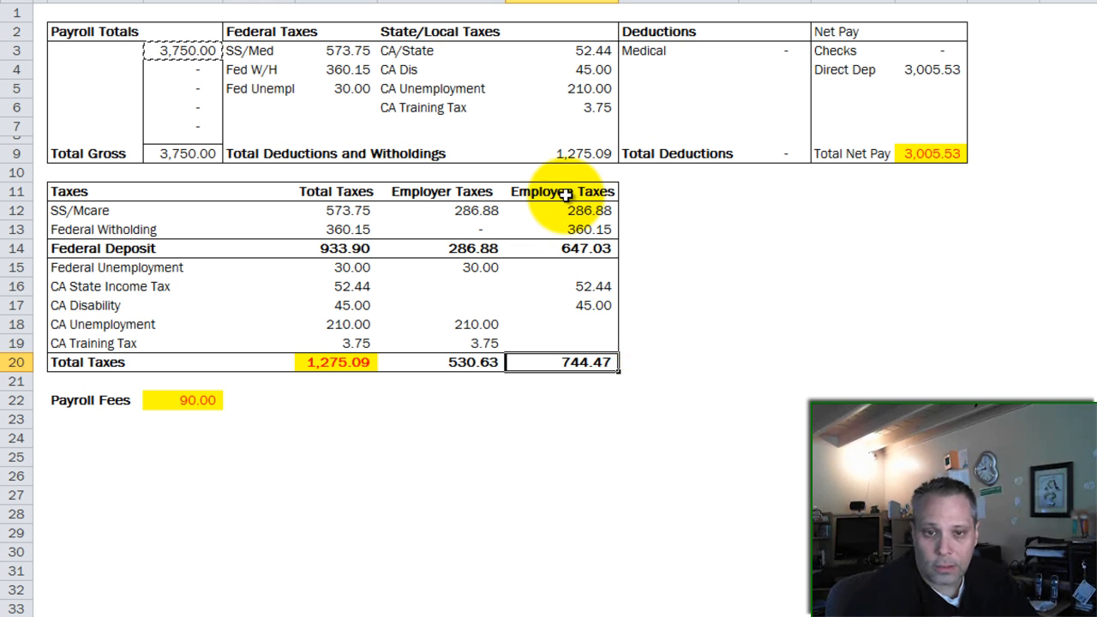
mouse_move(591, 385)
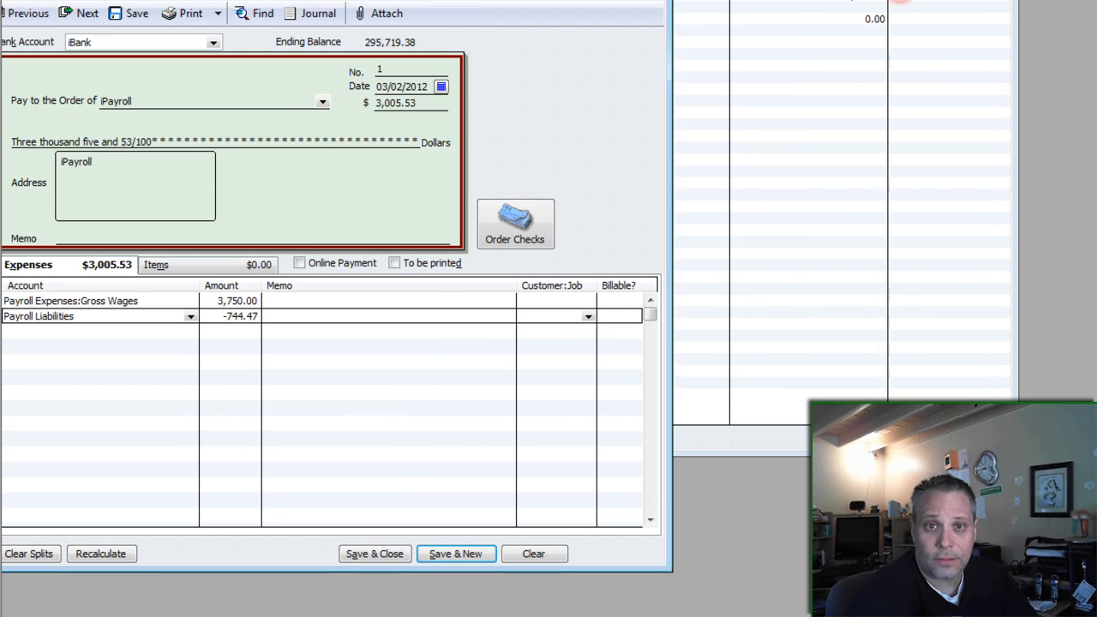
Step: Run the Balance Sheet Standard and Profit & Loss Standard reports from the Chart of Accounts
click(485, 24)
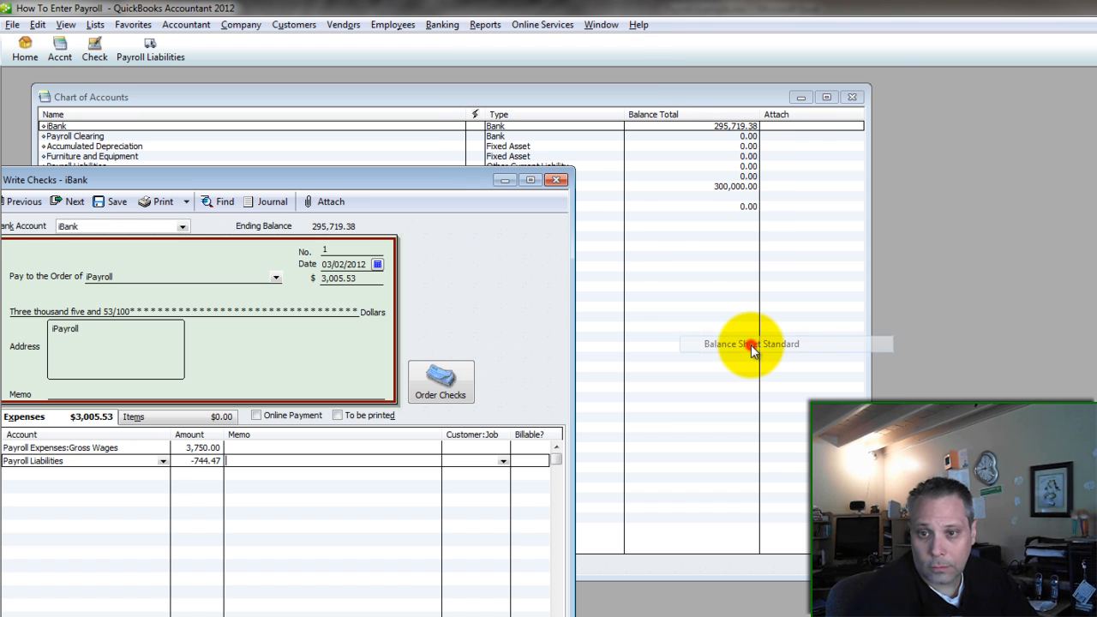
click(751, 343)
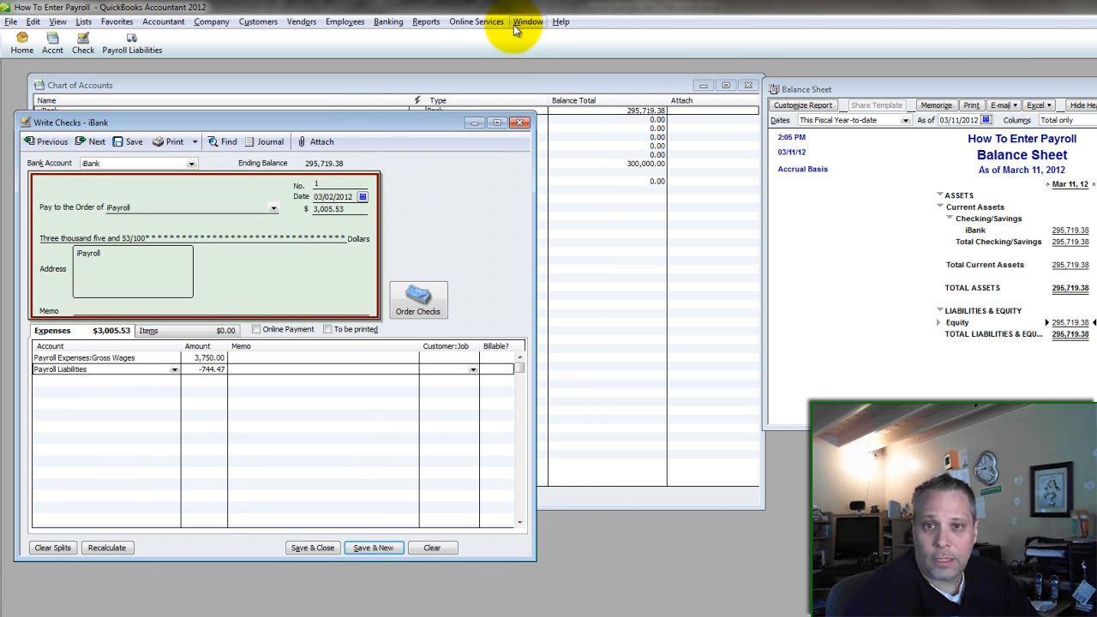
click(425, 21)
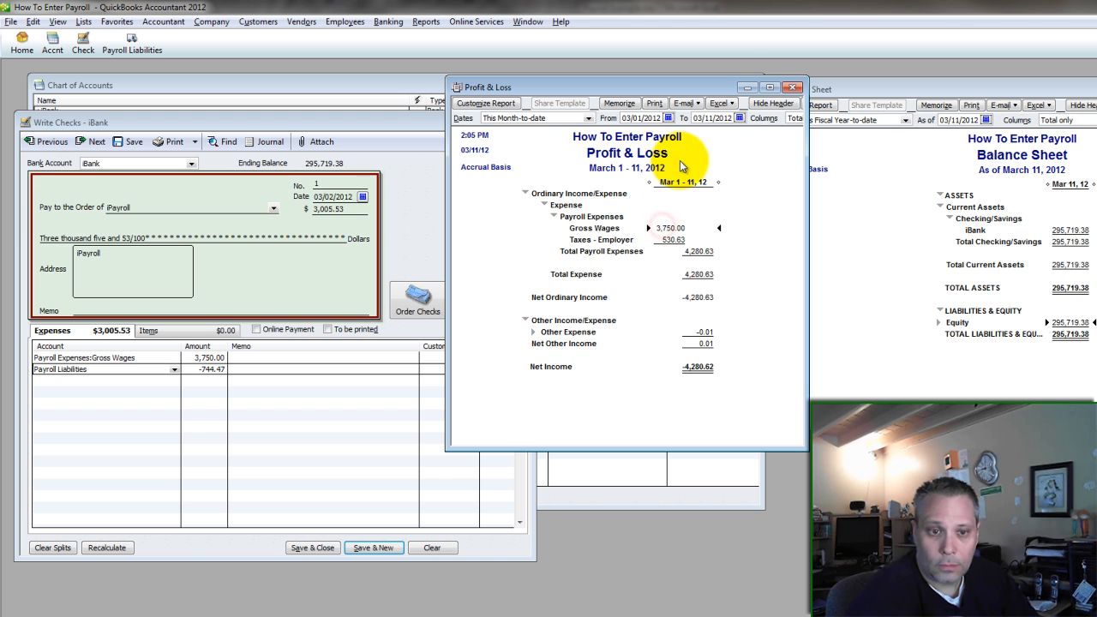
mouse_move(672, 187)
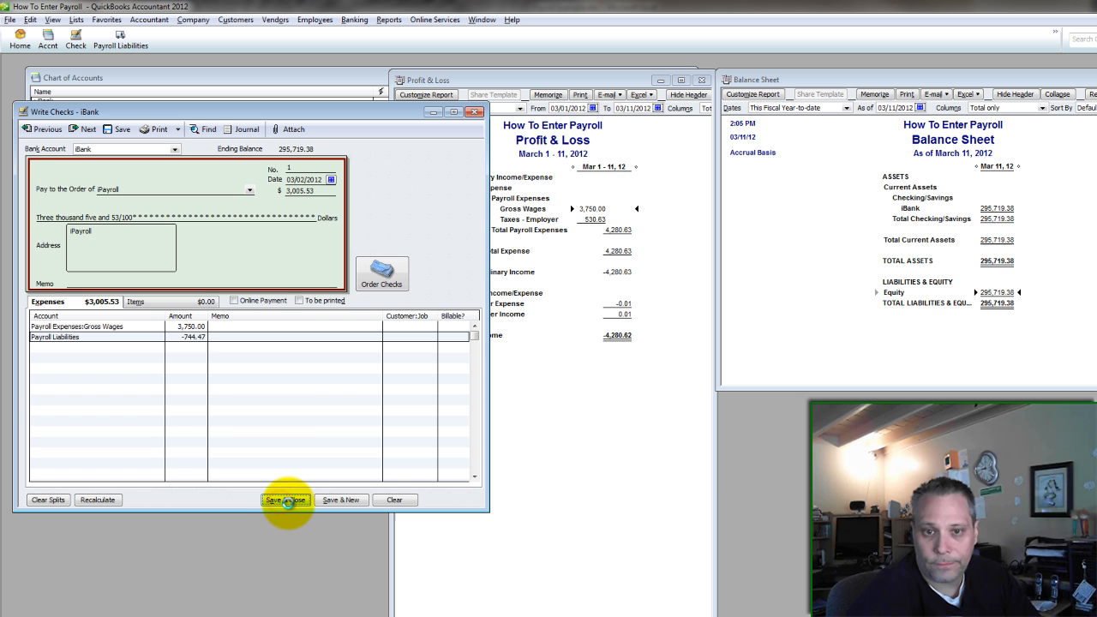
Step: Save and close the net pay check so the reports show 744.47 in payroll liabilities
click(284, 500)
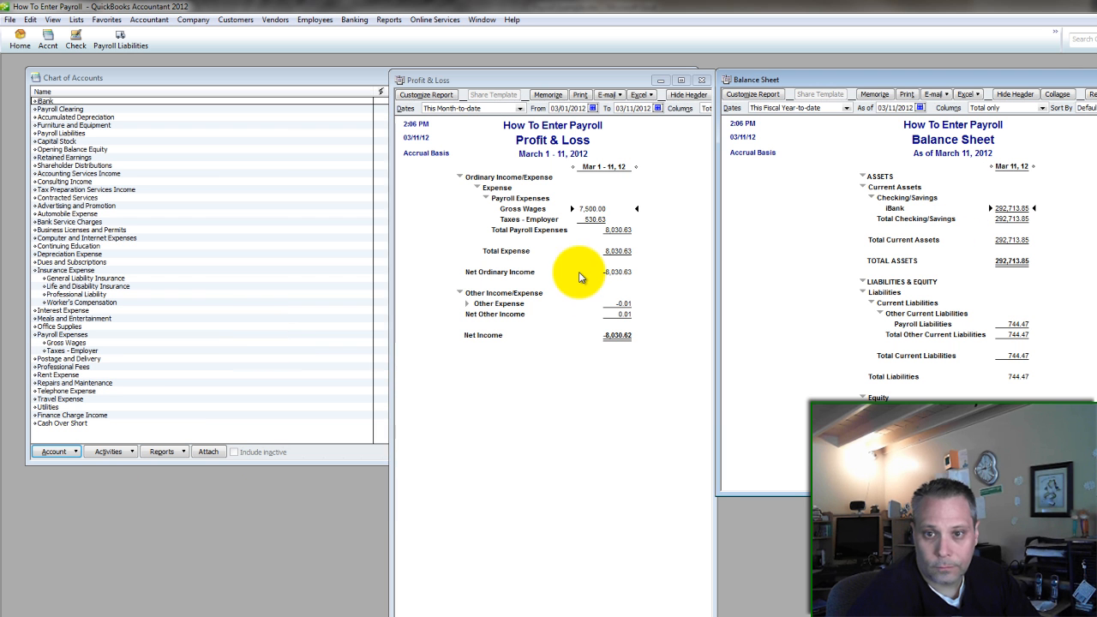
mouse_move(586, 209)
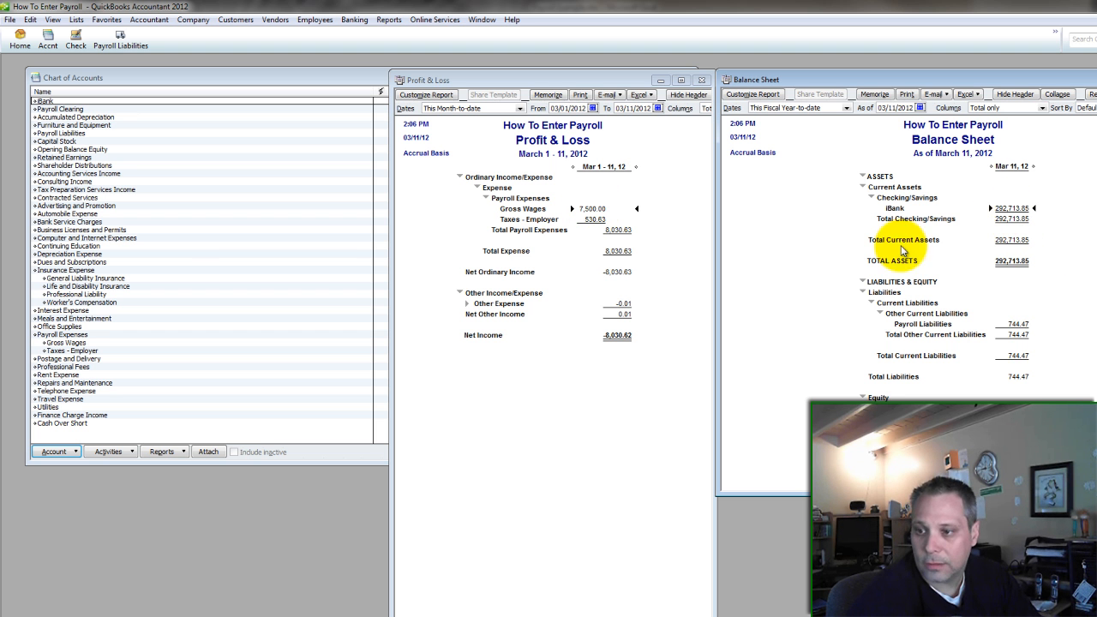
mouse_move(1025, 332)
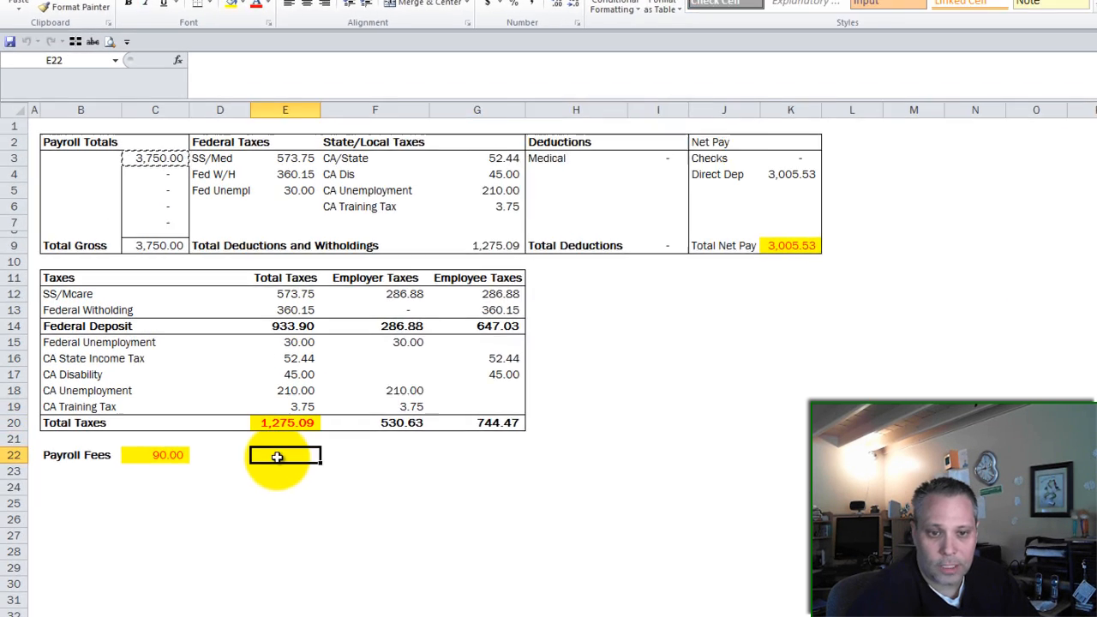
Step: Start check 2 to iPayroll for 1,275.09, split 744.47 Payroll Liabilities and 530.62 Taxes - Employer
click(278, 456)
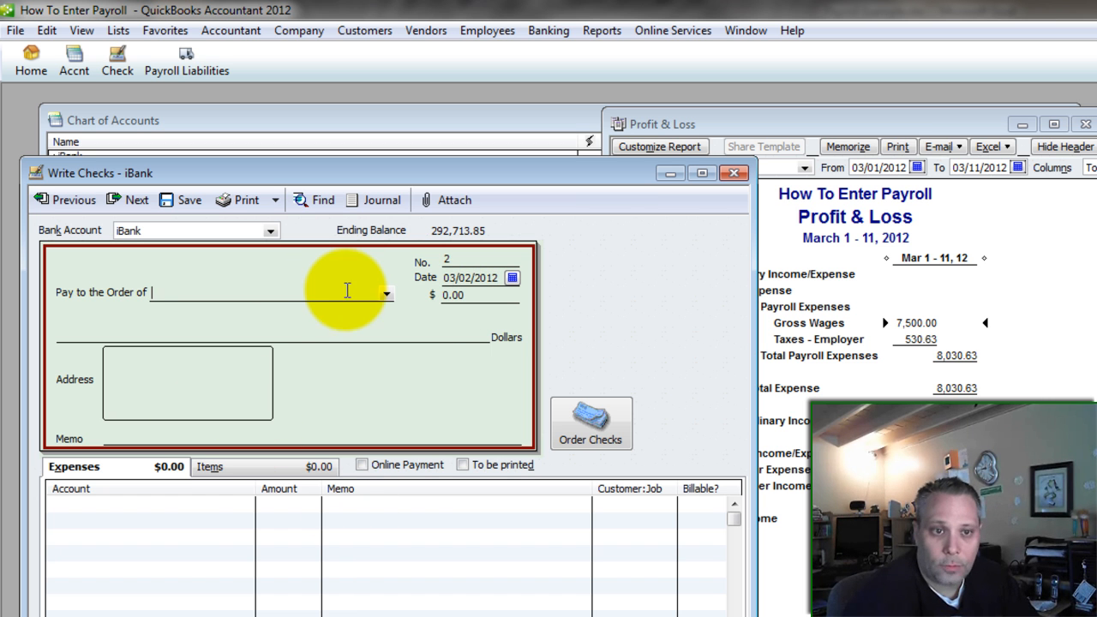
text(iPayroll)
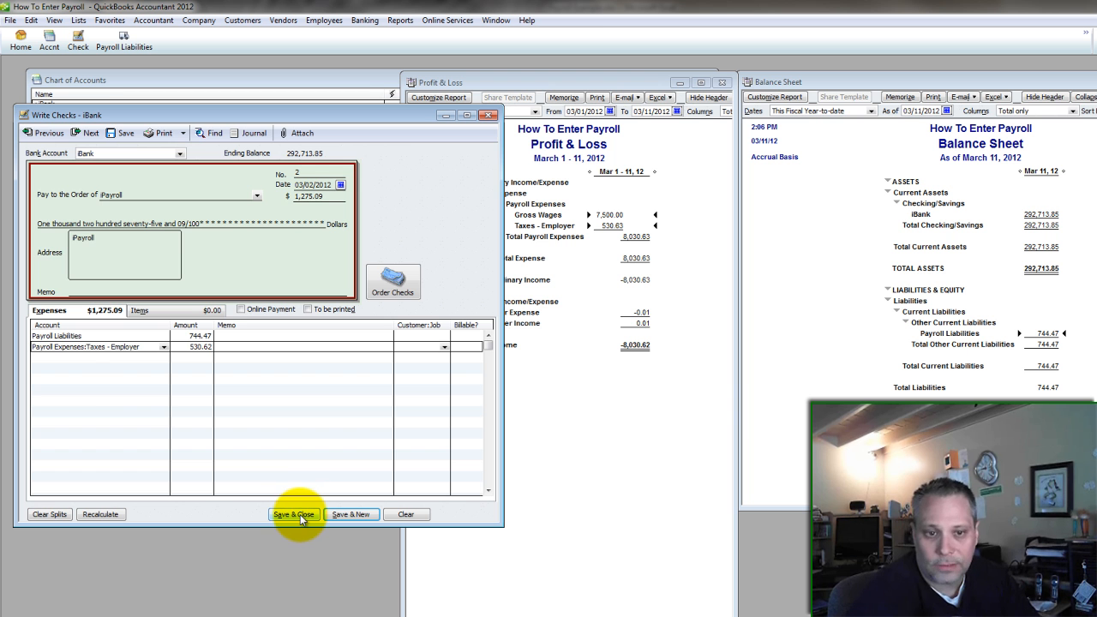
Step: Save and close the 1,275.09 payroll tax check, raising employer taxes to 1,061.25
click(295, 514)
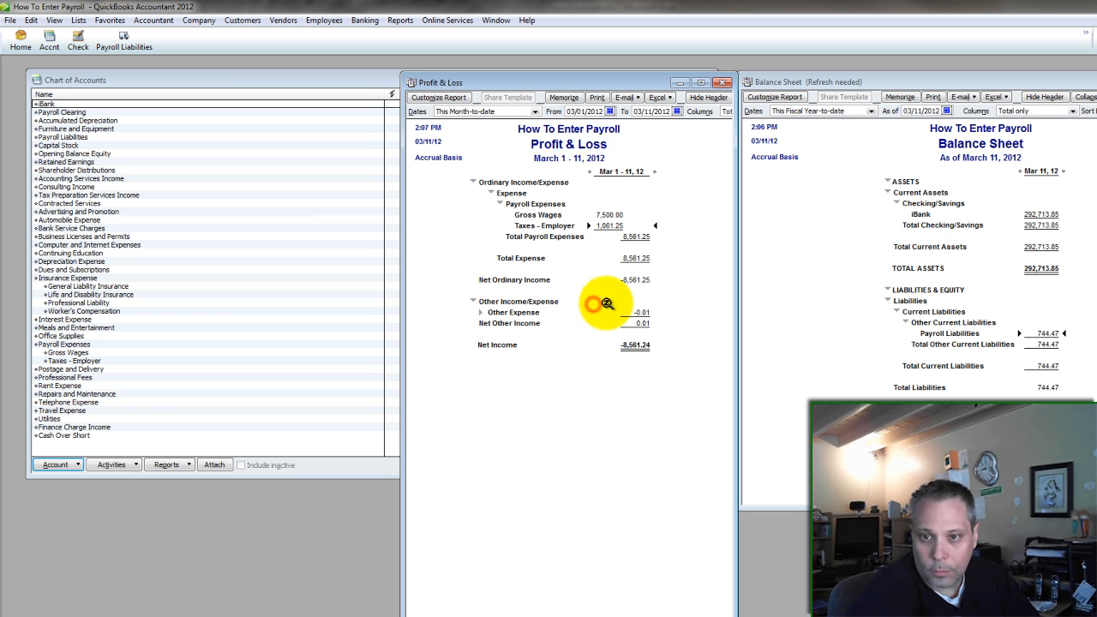
mouse_move(665, 247)
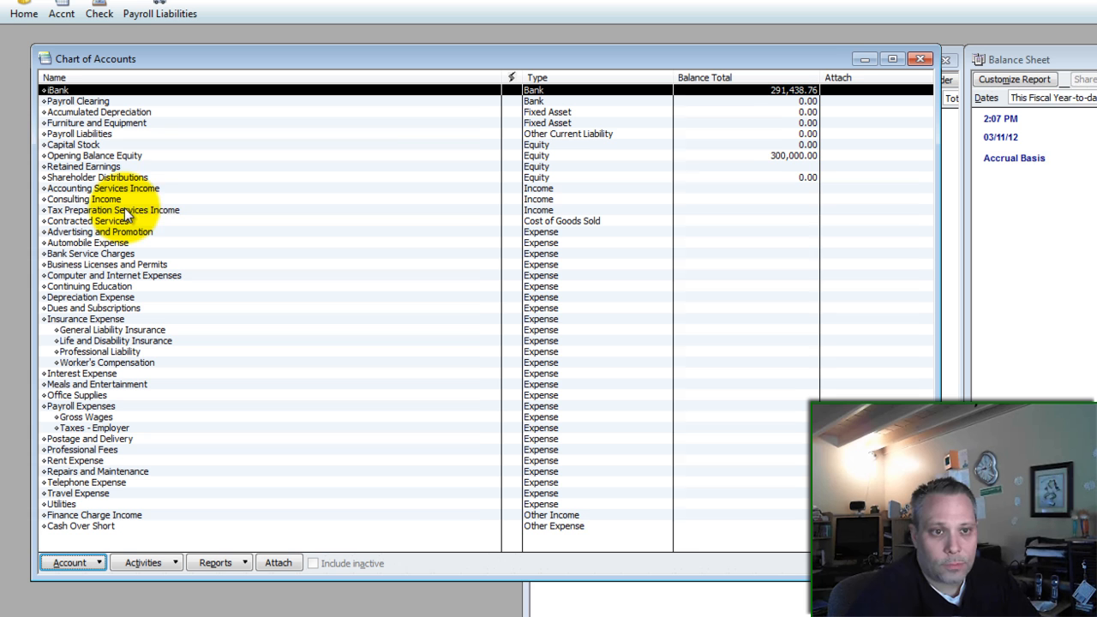
Step: Review the Payroll Liabilities register entries and check 2, confirming the balance returns to zero
click(79, 133)
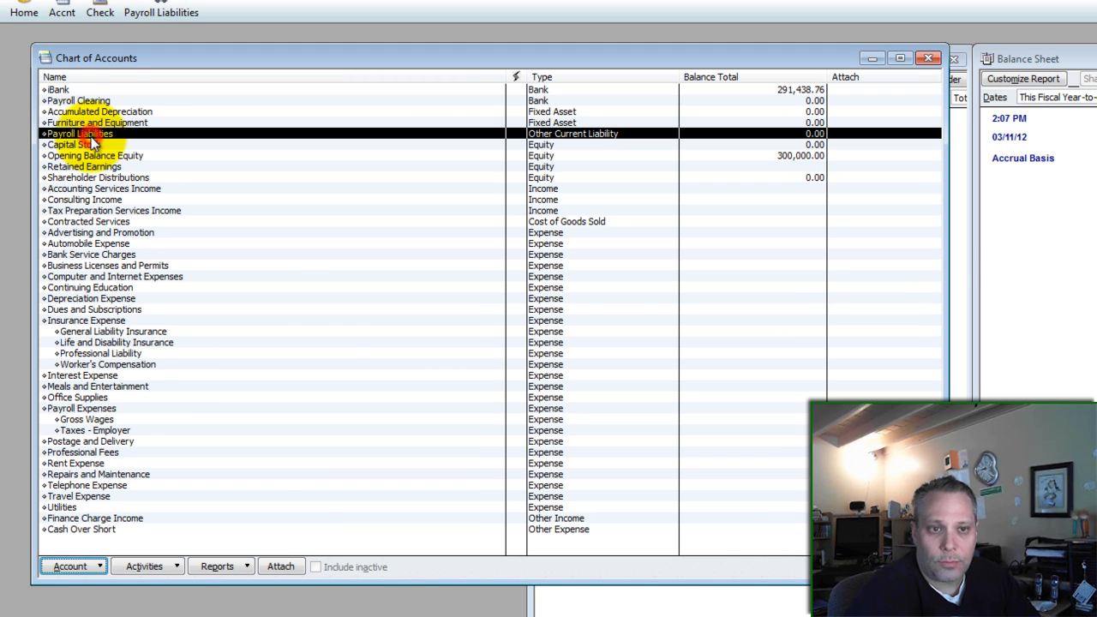
double_click(79, 134)
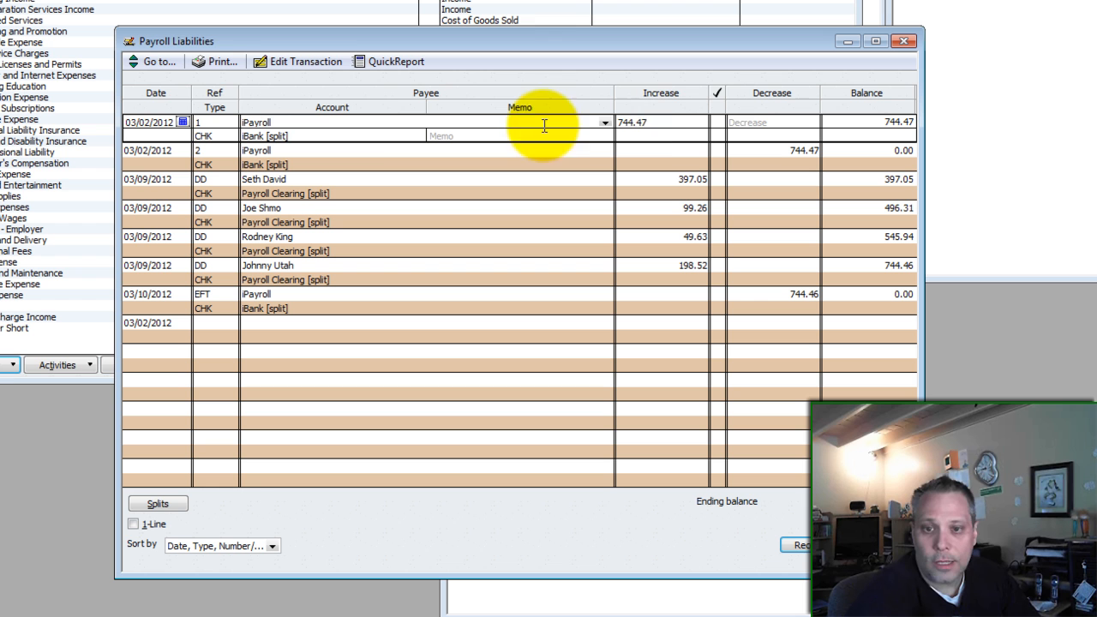
mouse_move(358, 134)
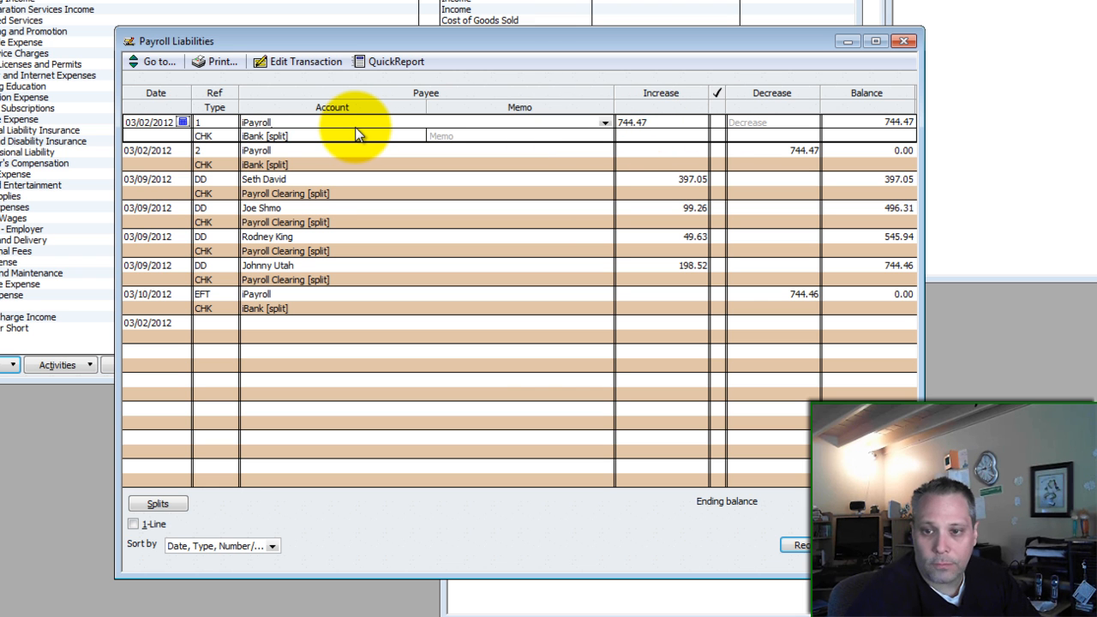
click(655, 120)
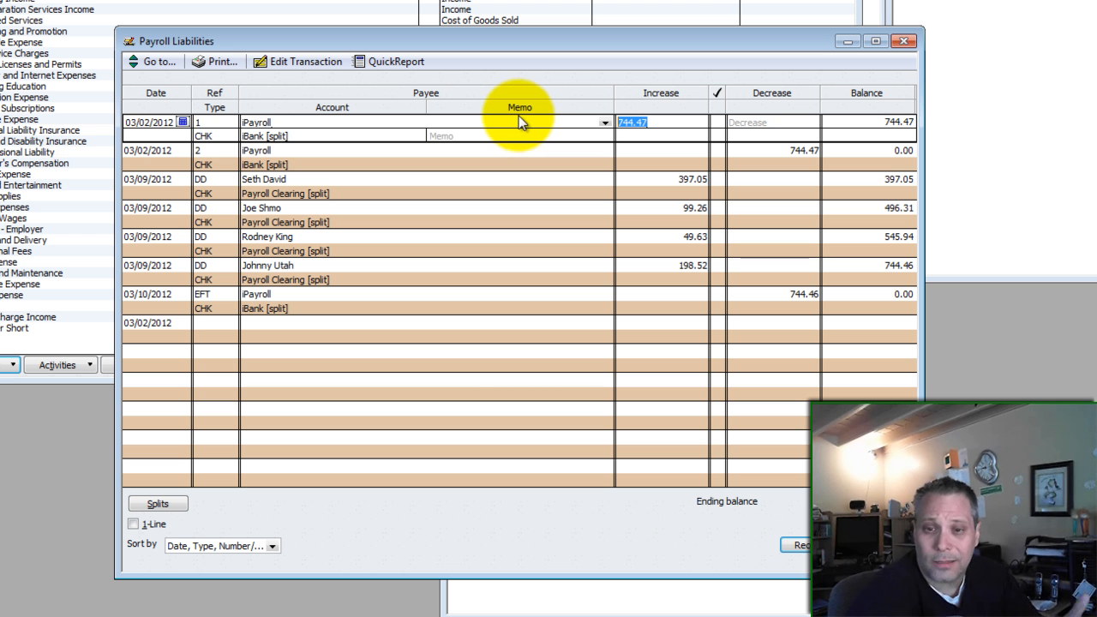
mouse_move(797, 175)
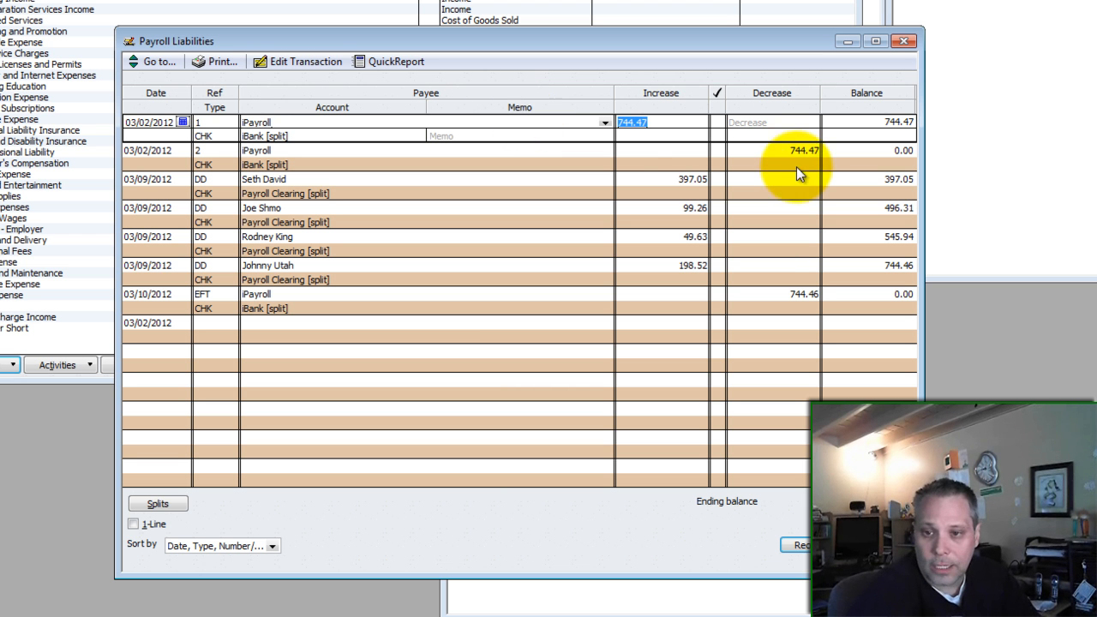
click(755, 151)
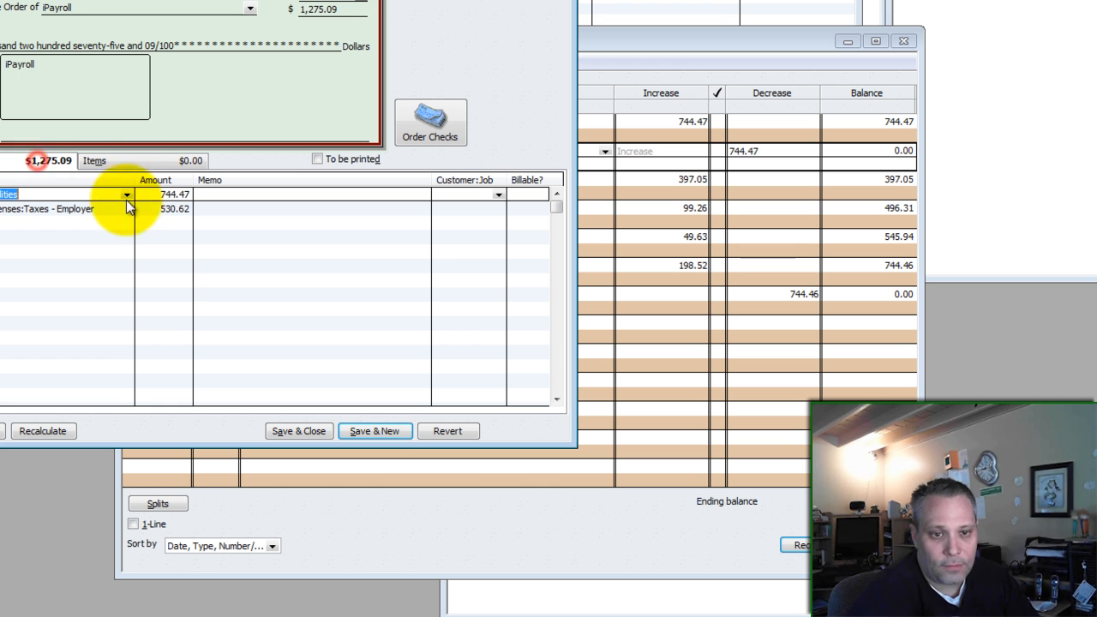
click(298, 430)
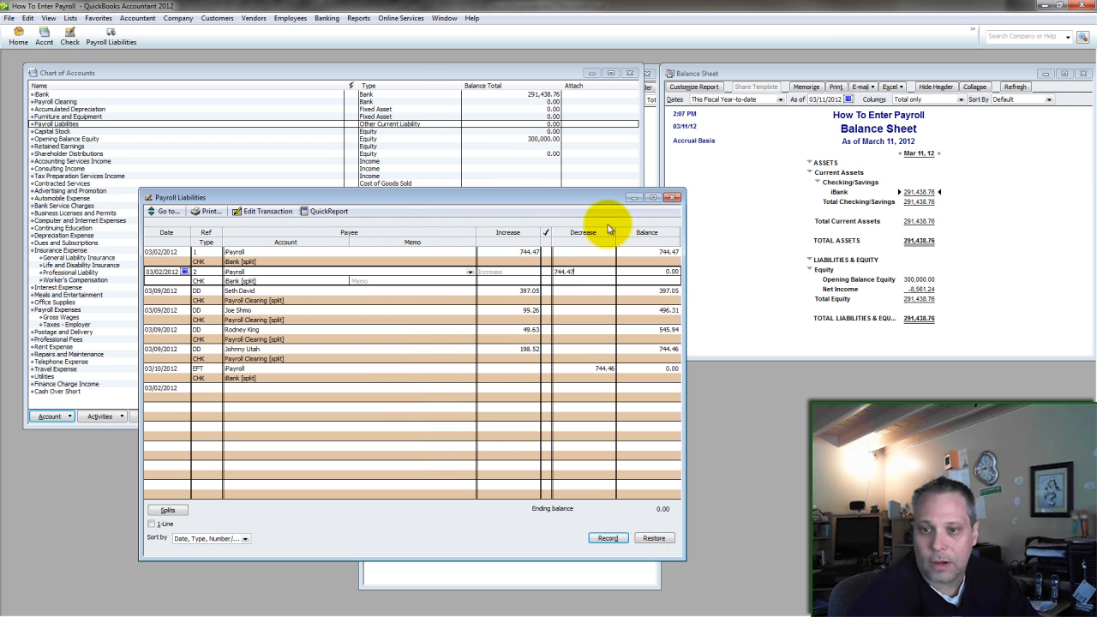
mouse_move(643, 272)
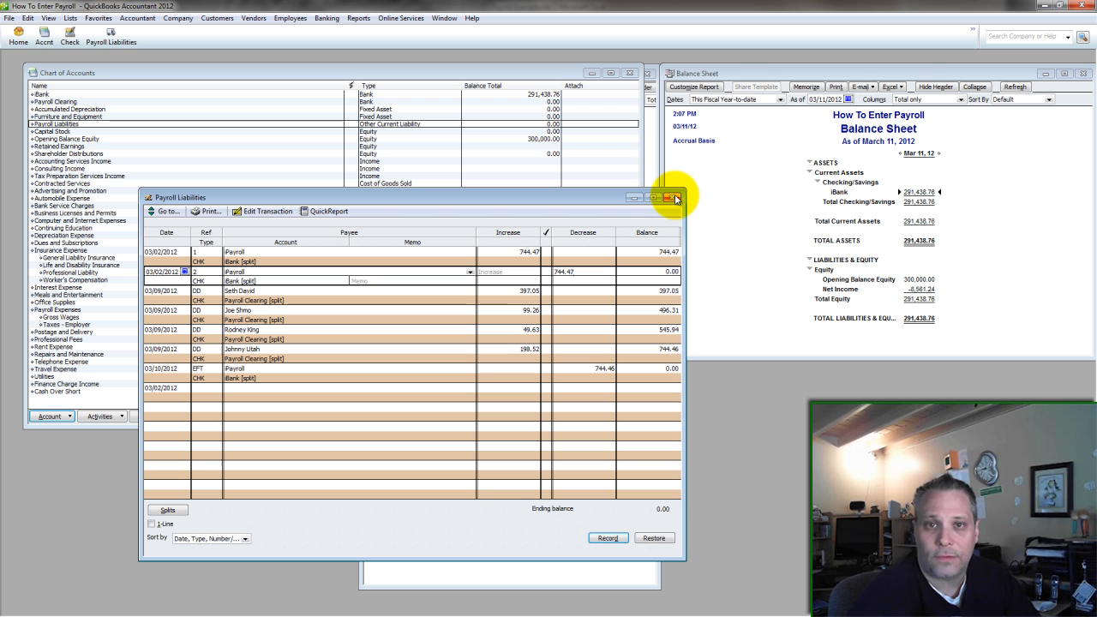
mouse_move(673, 199)
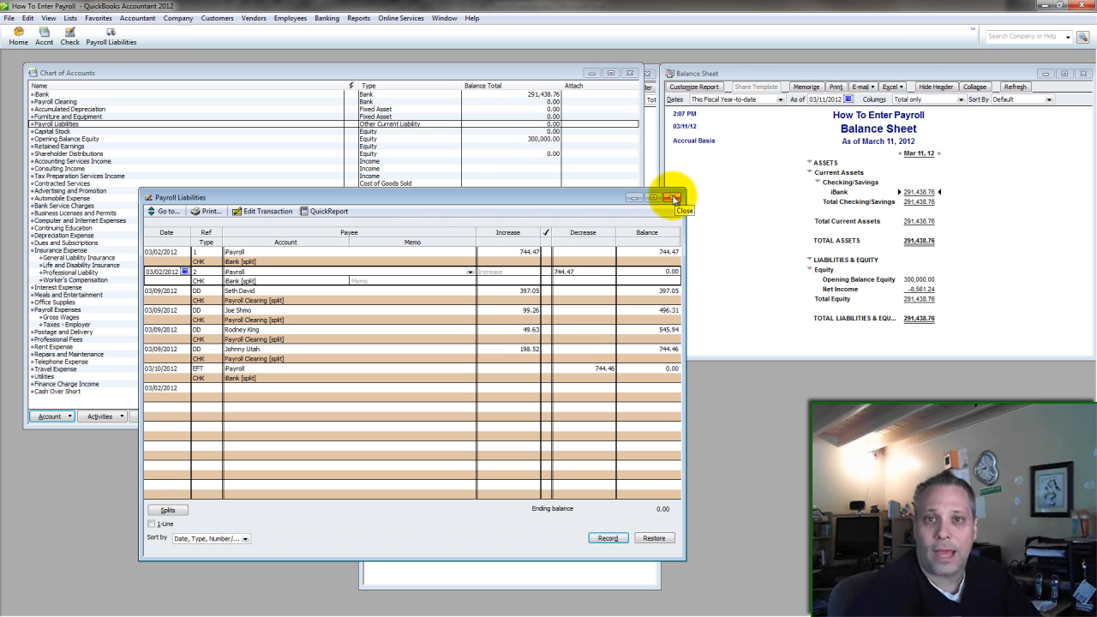